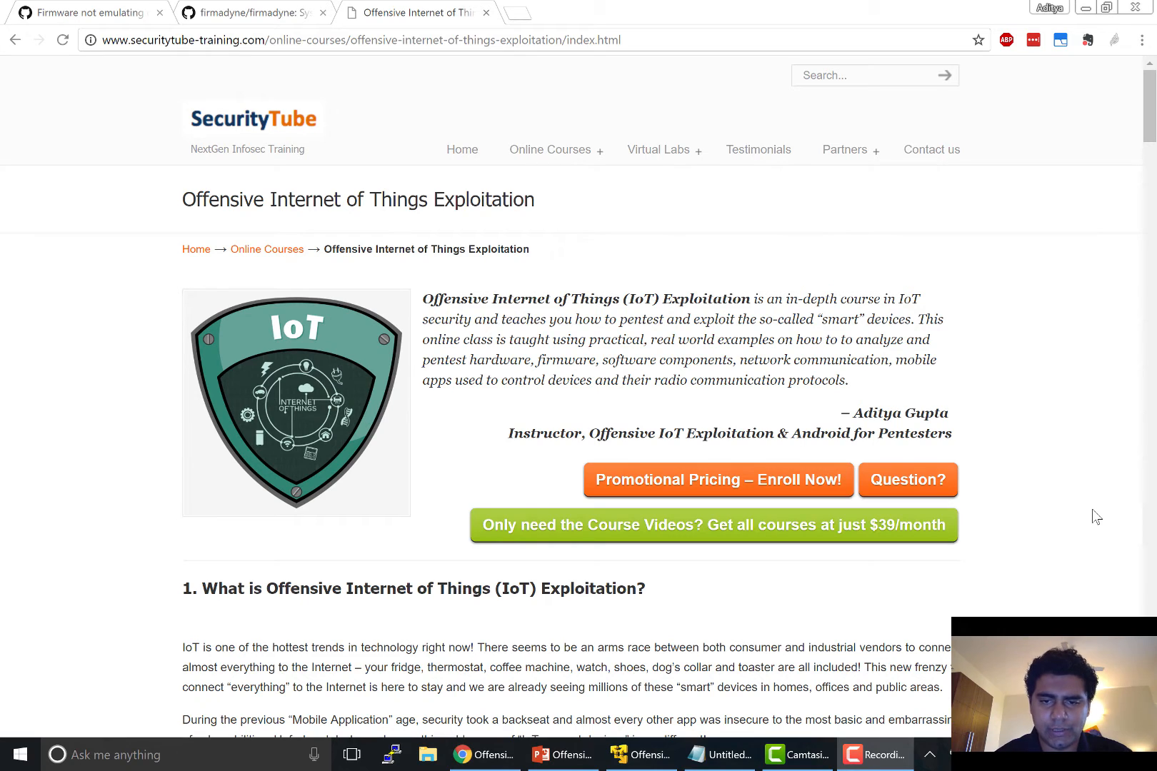
{"action": "mouse_move", "coordinate": [1083, 530]}
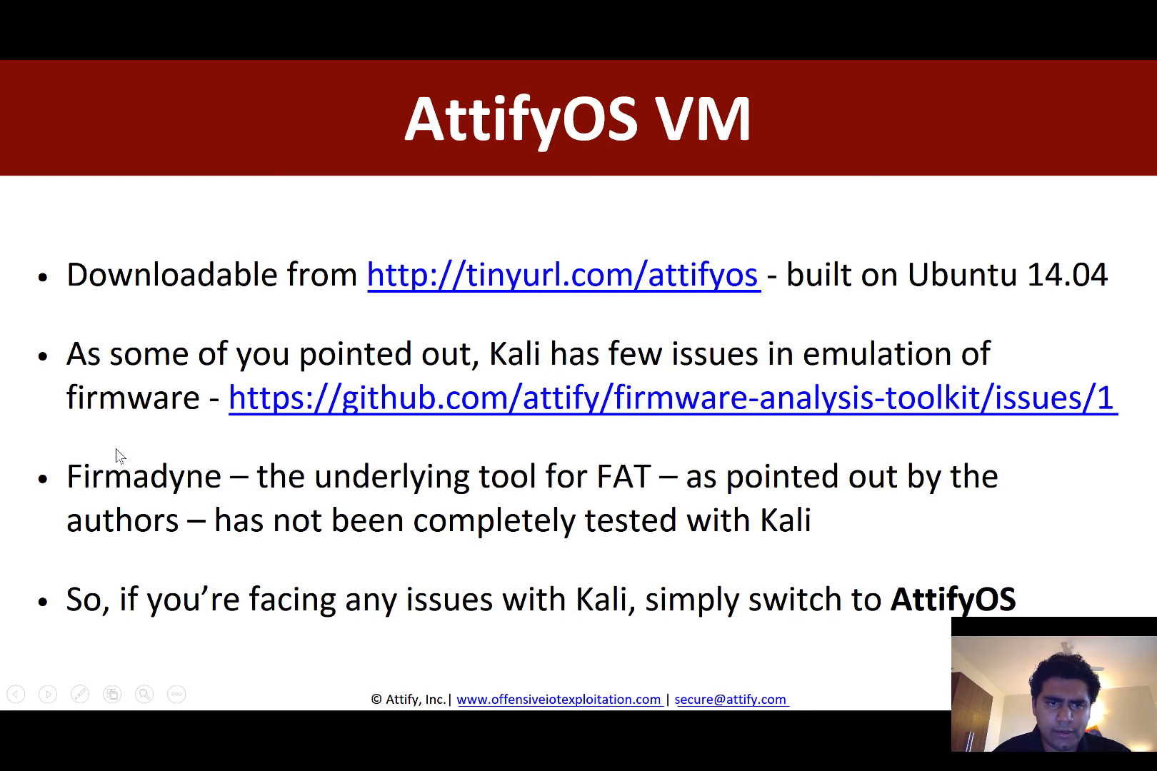
{"action": "mouse_move", "coordinate": [330, 510]}
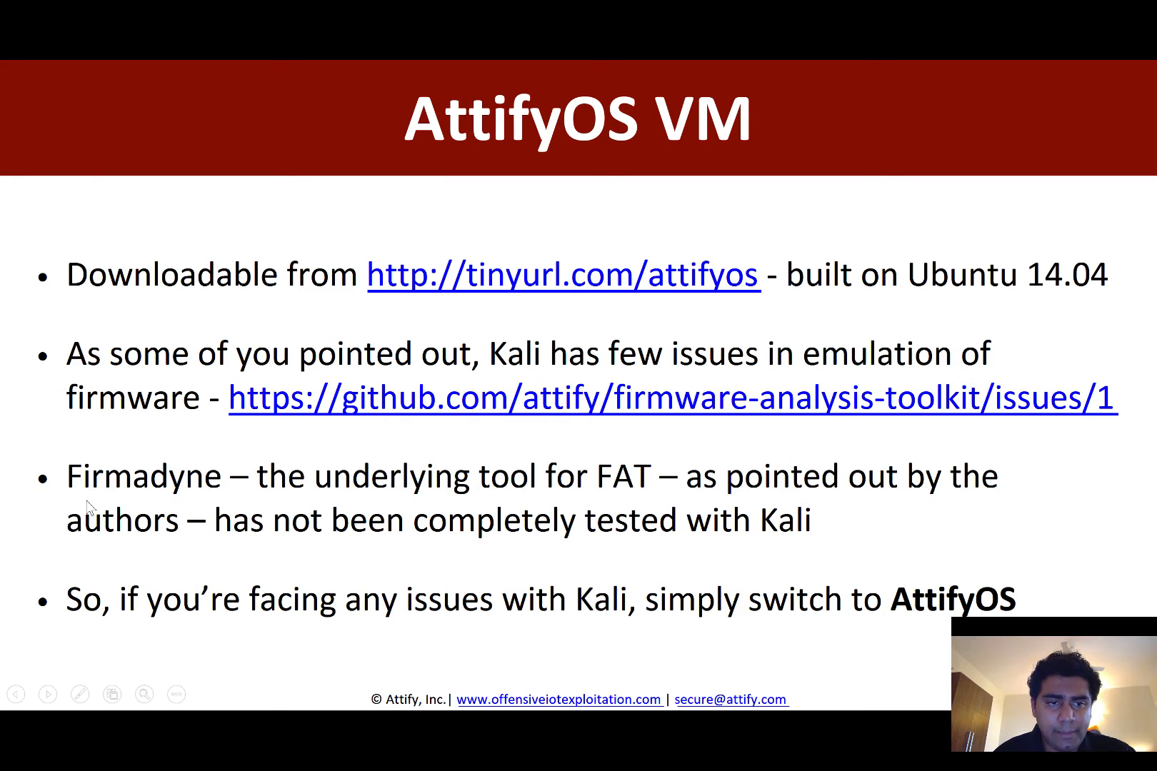
{"action": "mouse_move", "coordinate": [229, 508]}
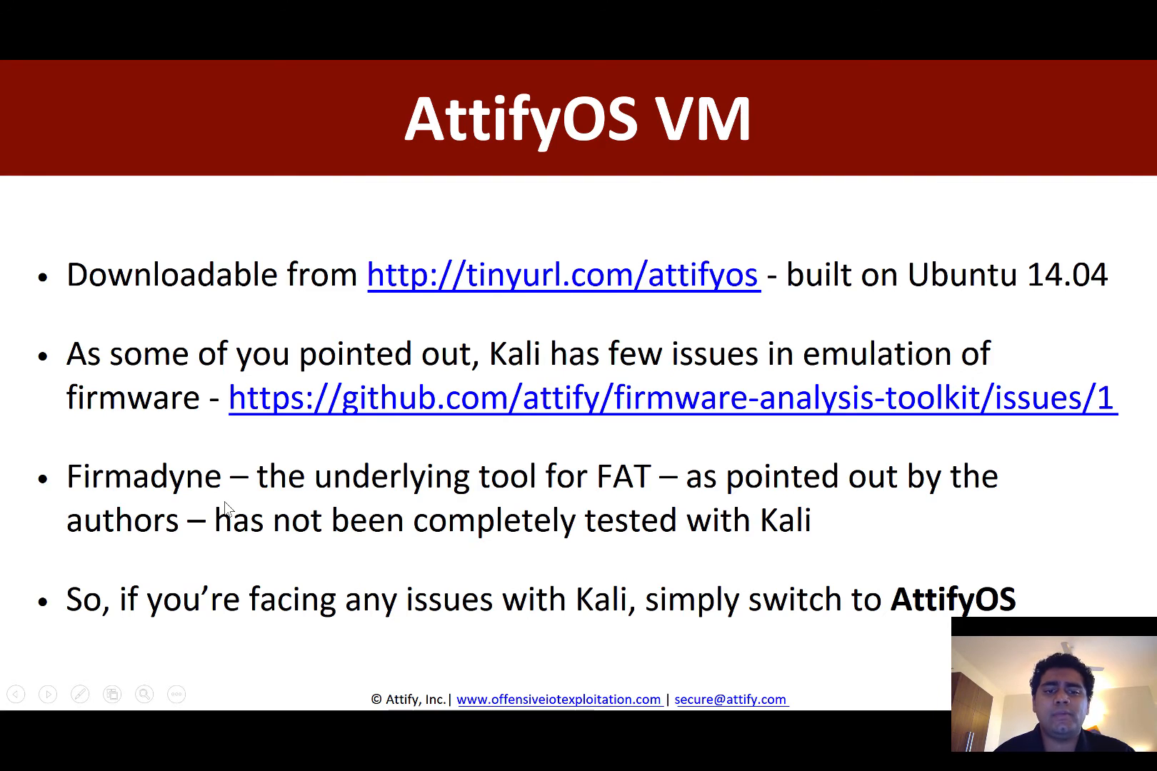
{"action": "mouse_move", "coordinate": [664, 552]}
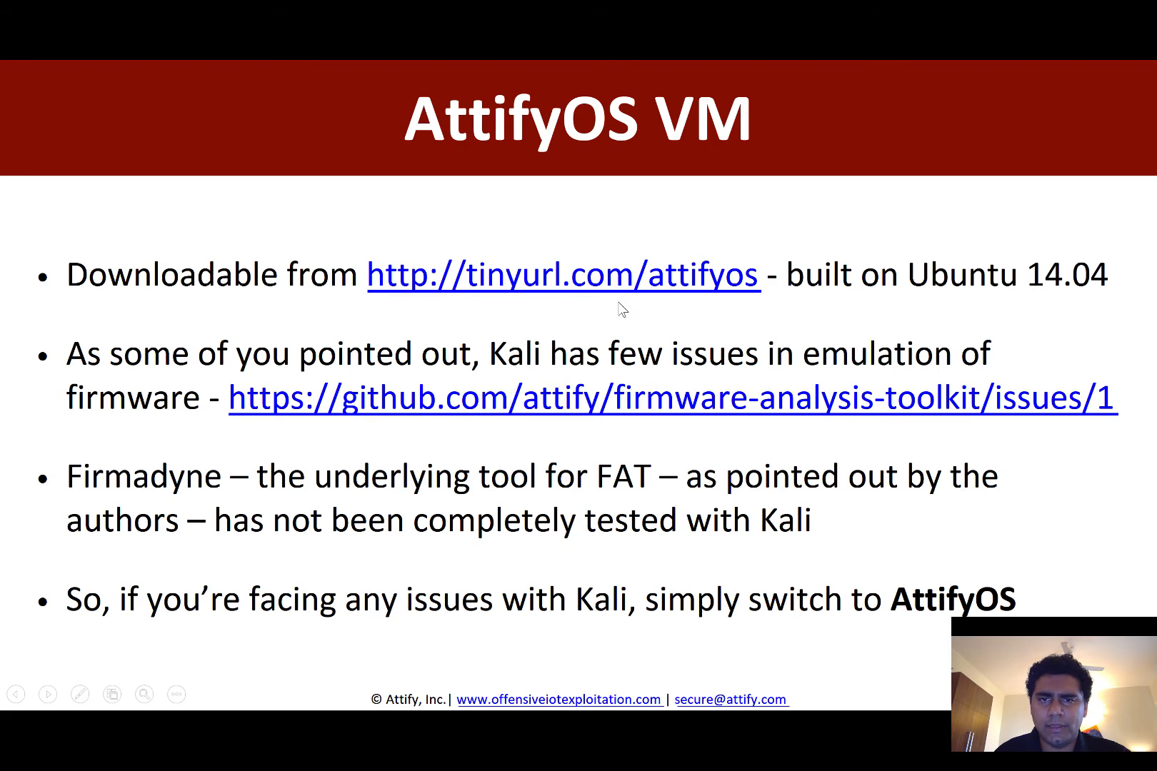
{"action": "mouse_move", "coordinate": [741, 303]}
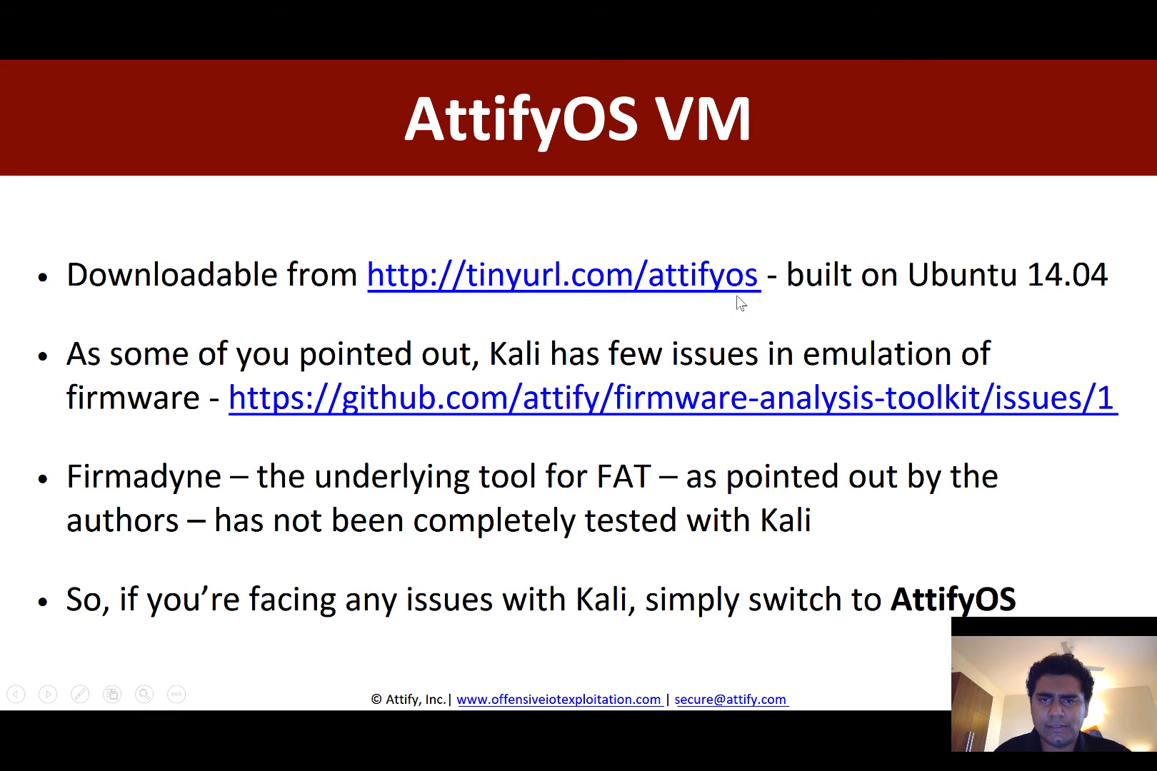
{"action": "mouse_move", "coordinate": [526, 283]}
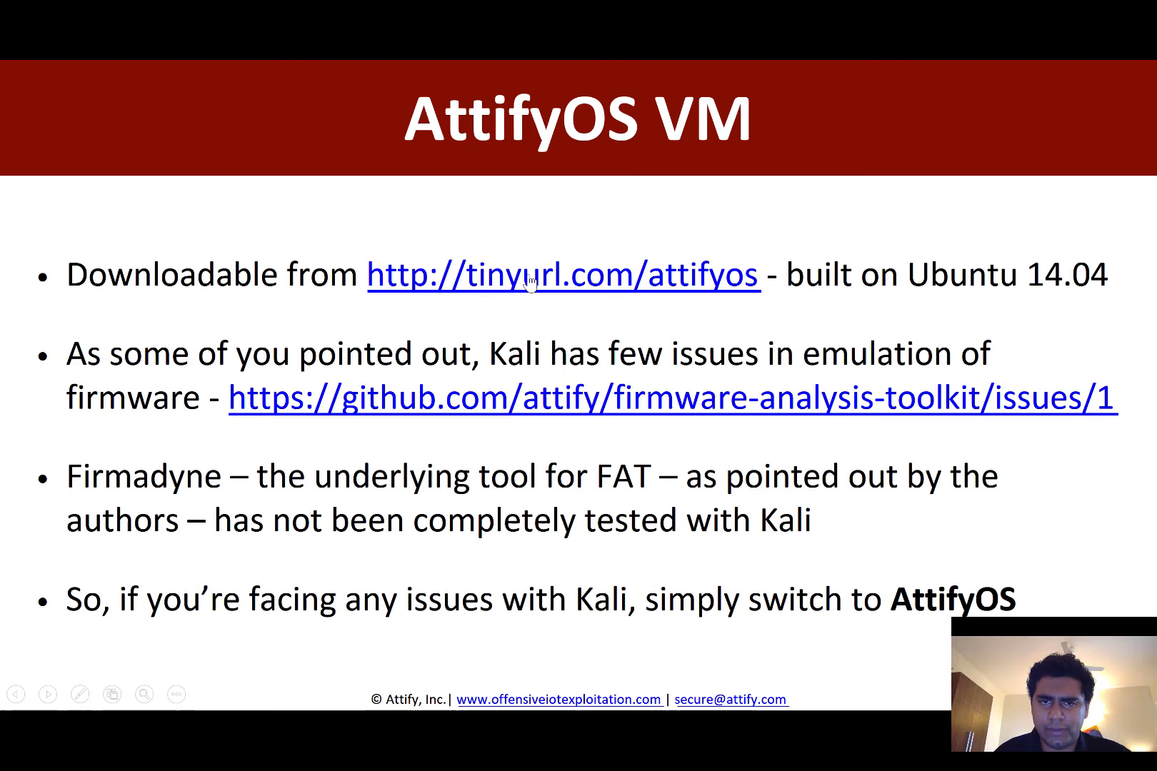
{"action": "mouse_move", "coordinate": [950, 312]}
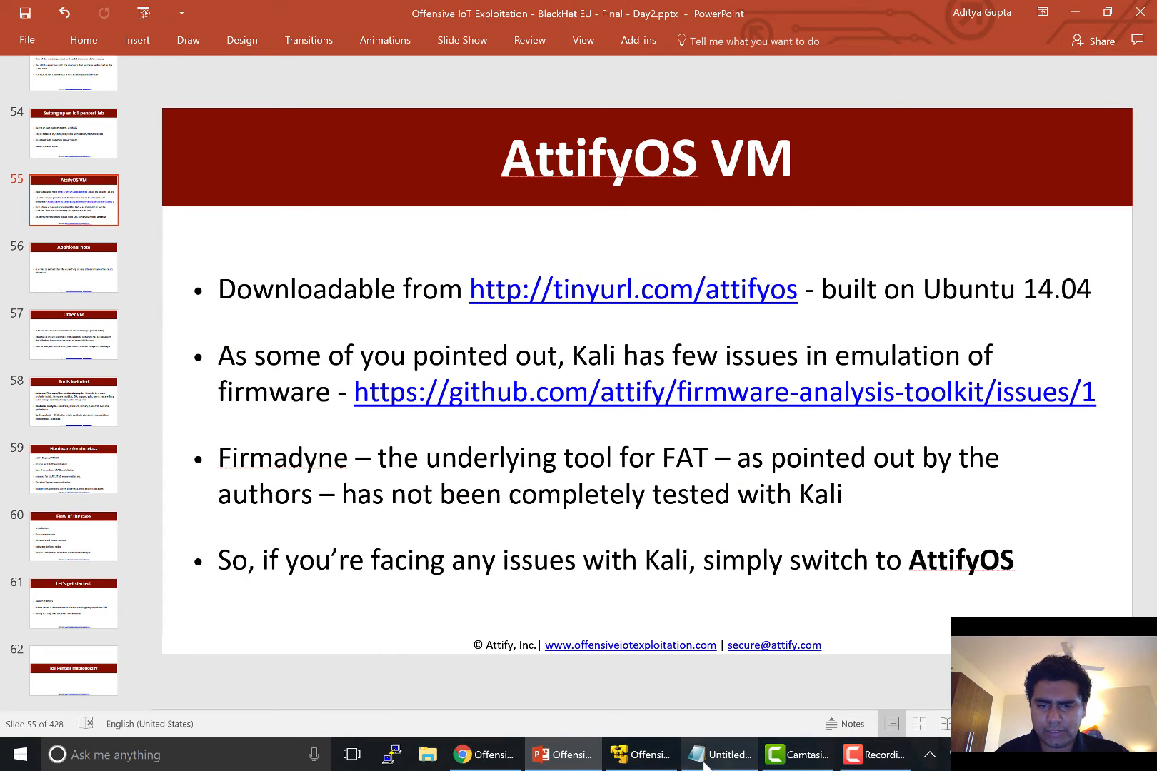
{"action": "left_click", "coordinate": [641, 753]}
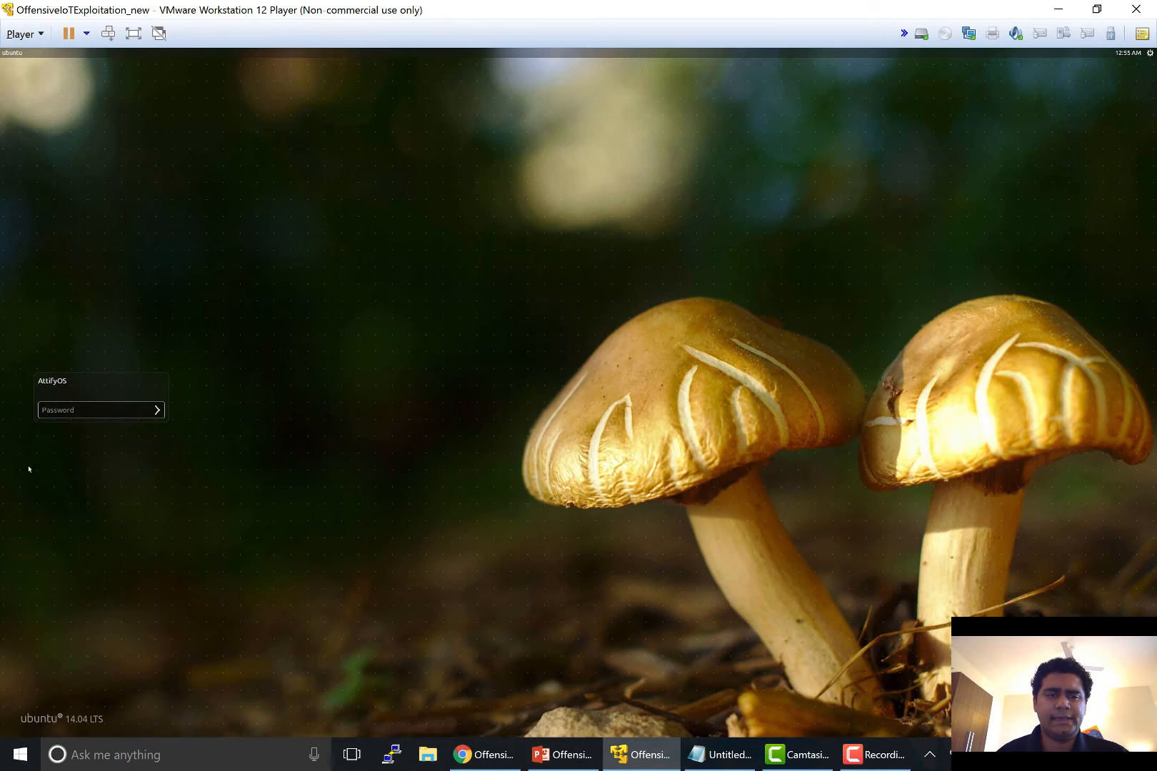
{"action": "left_click", "coordinate": [100, 410]}
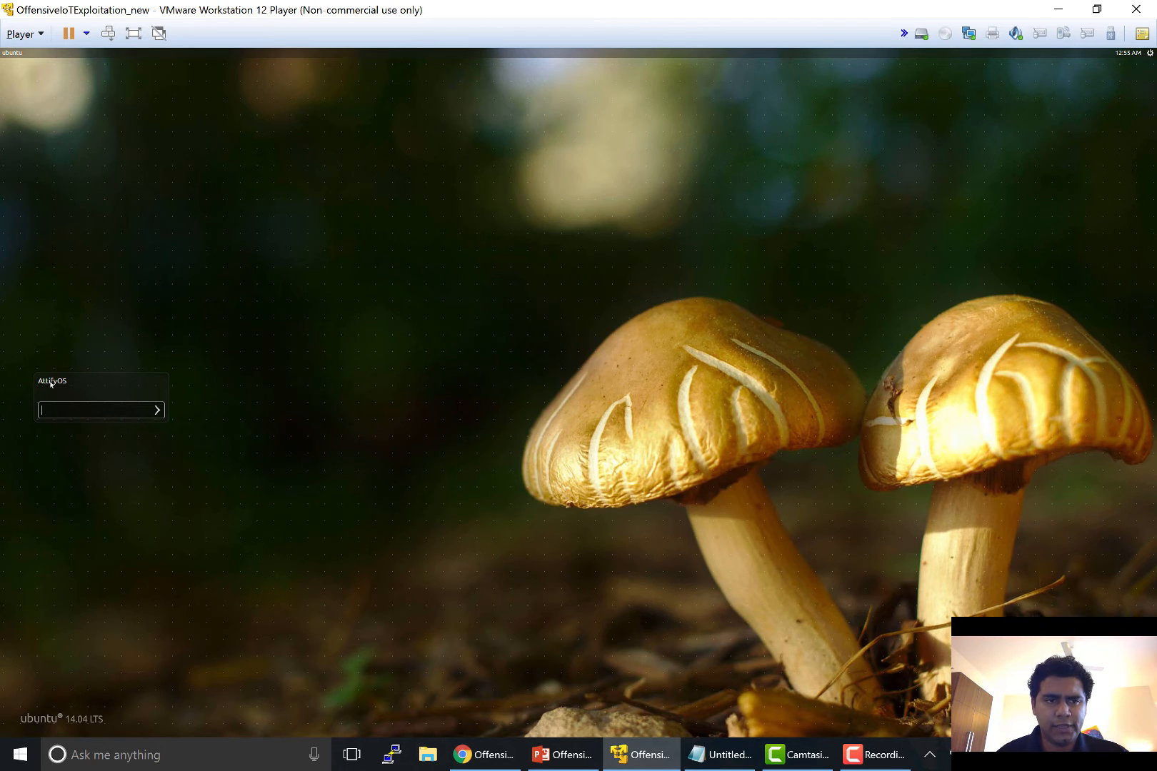
{"action": "left_click", "coordinate": [720, 754]}
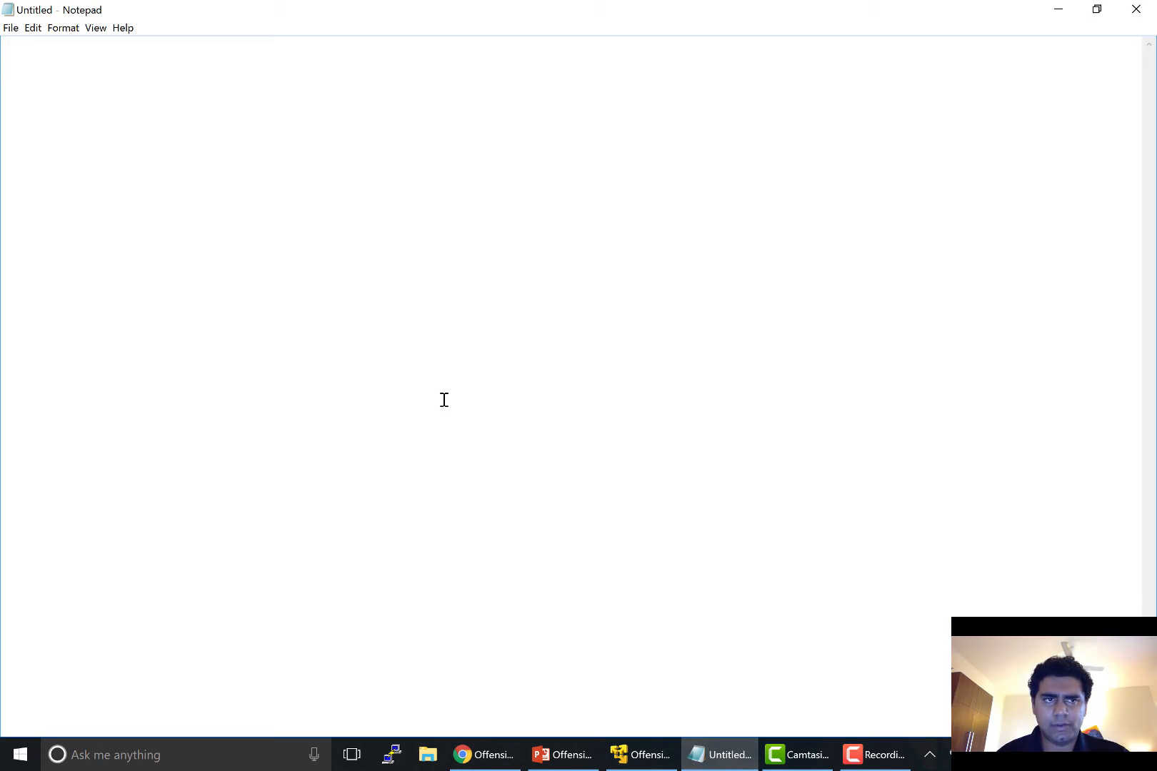
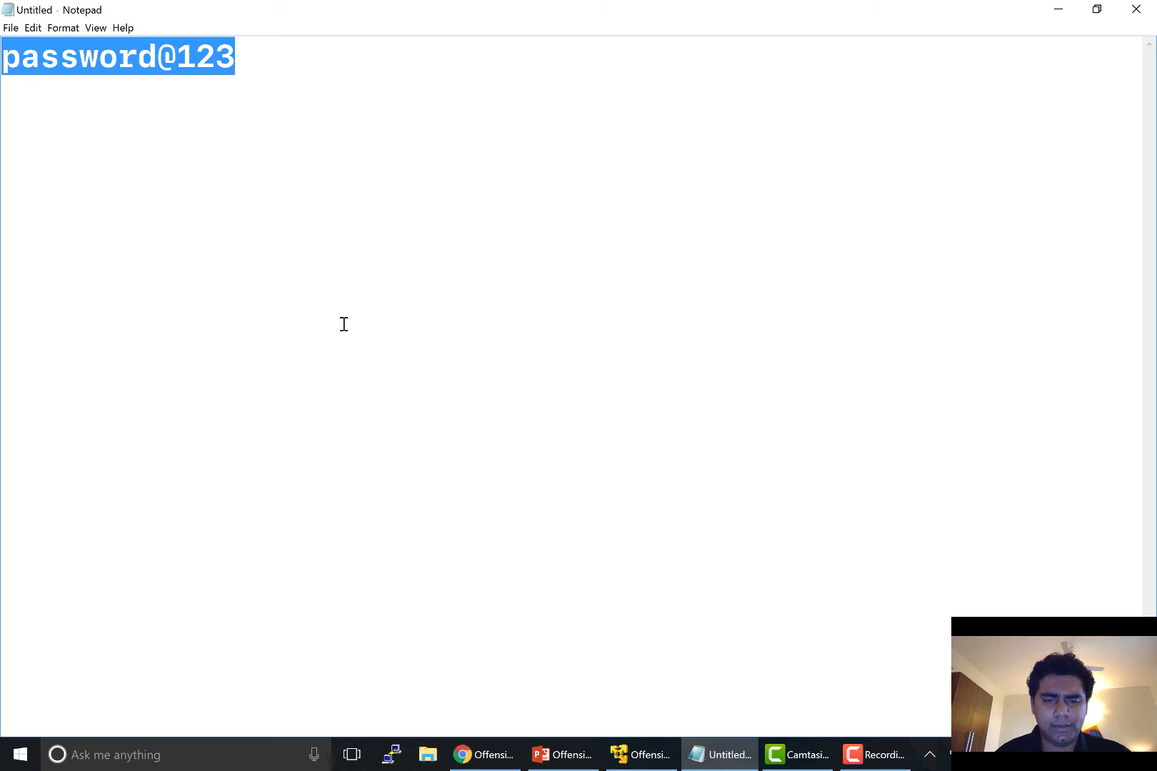
{"action": "left_click", "coordinate": [639, 753]}
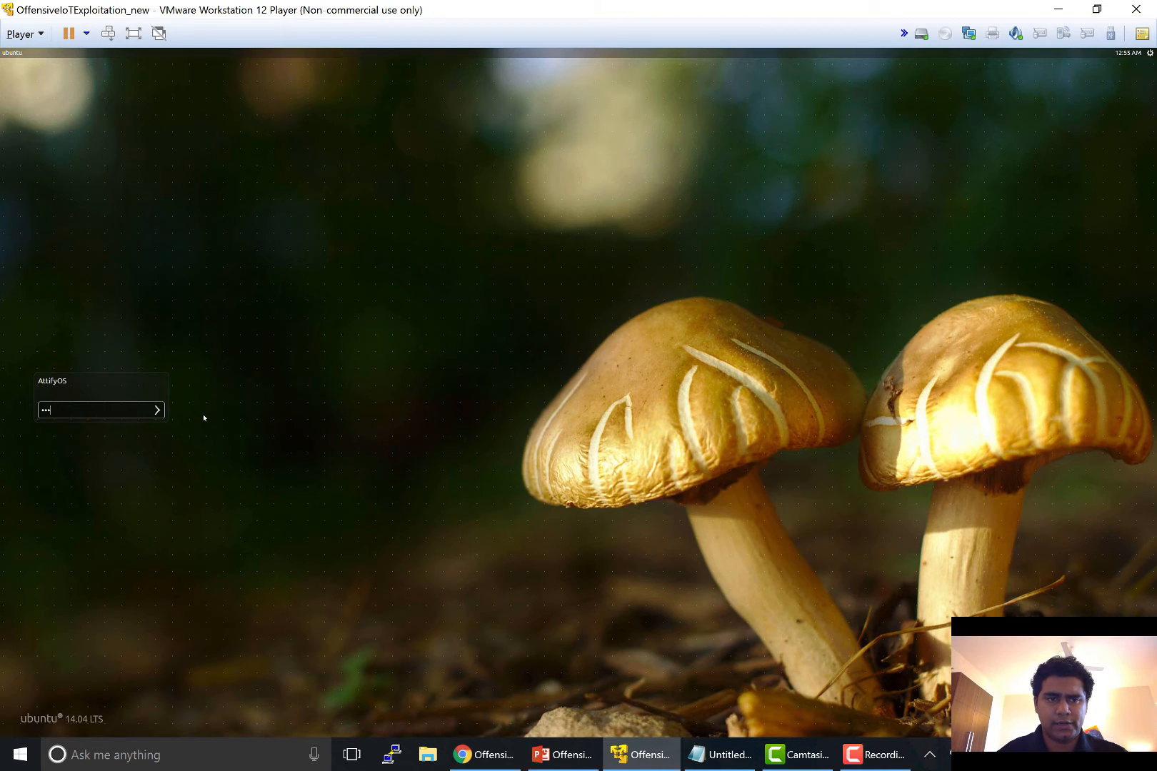
Log into AttifyOS and list the tools/fat, lab and firmwares folders in a terminal
{"action": "type", "text": "password"}
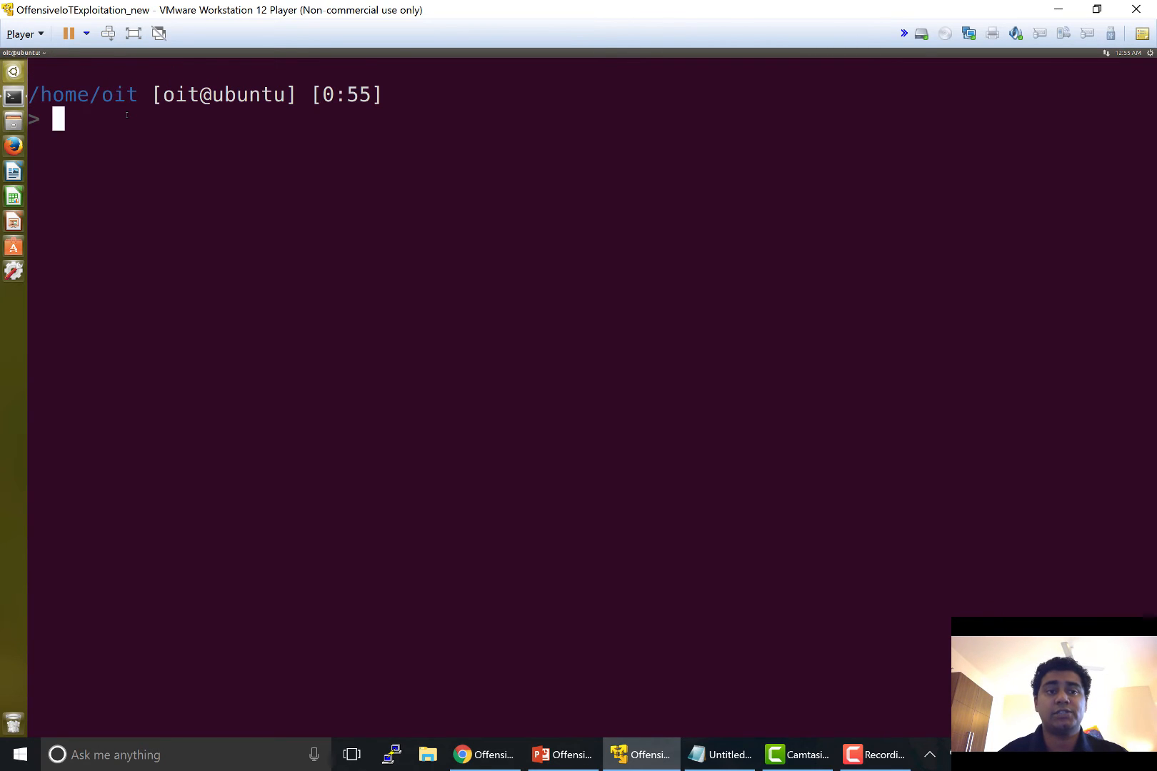
{"action": "type", "text": "cd t"}
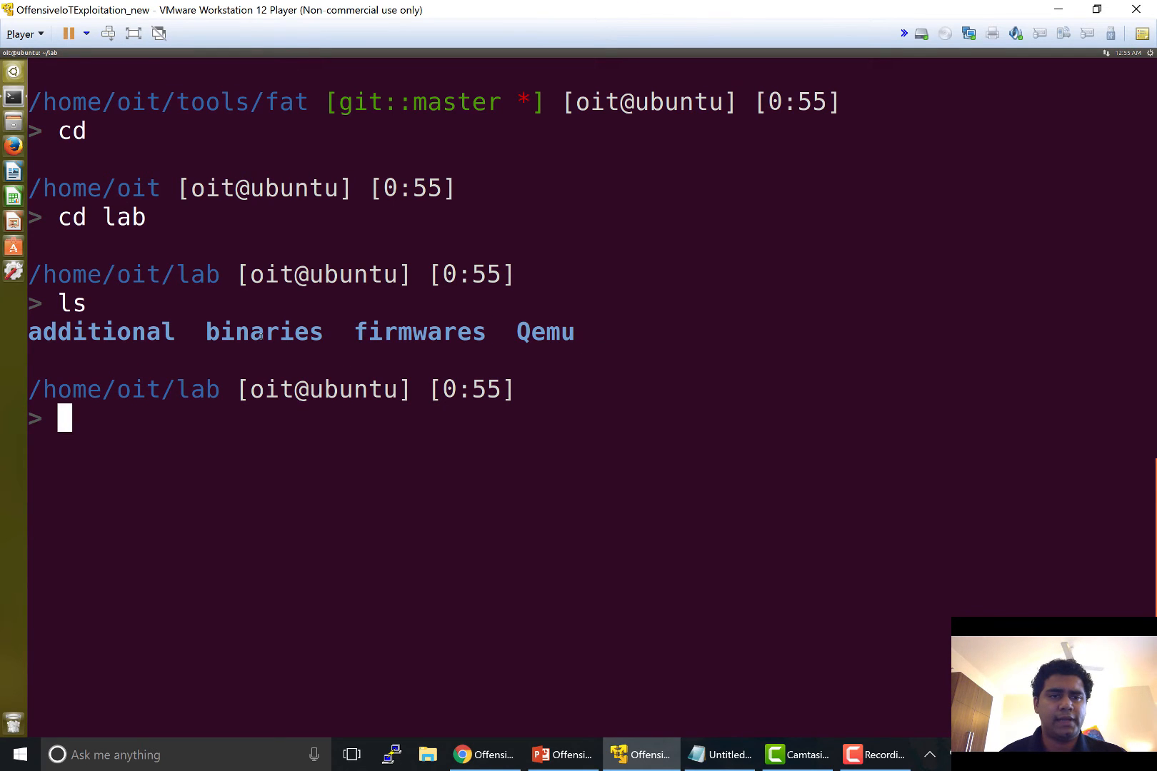
{"action": "type", "text": "cd firmwares"}
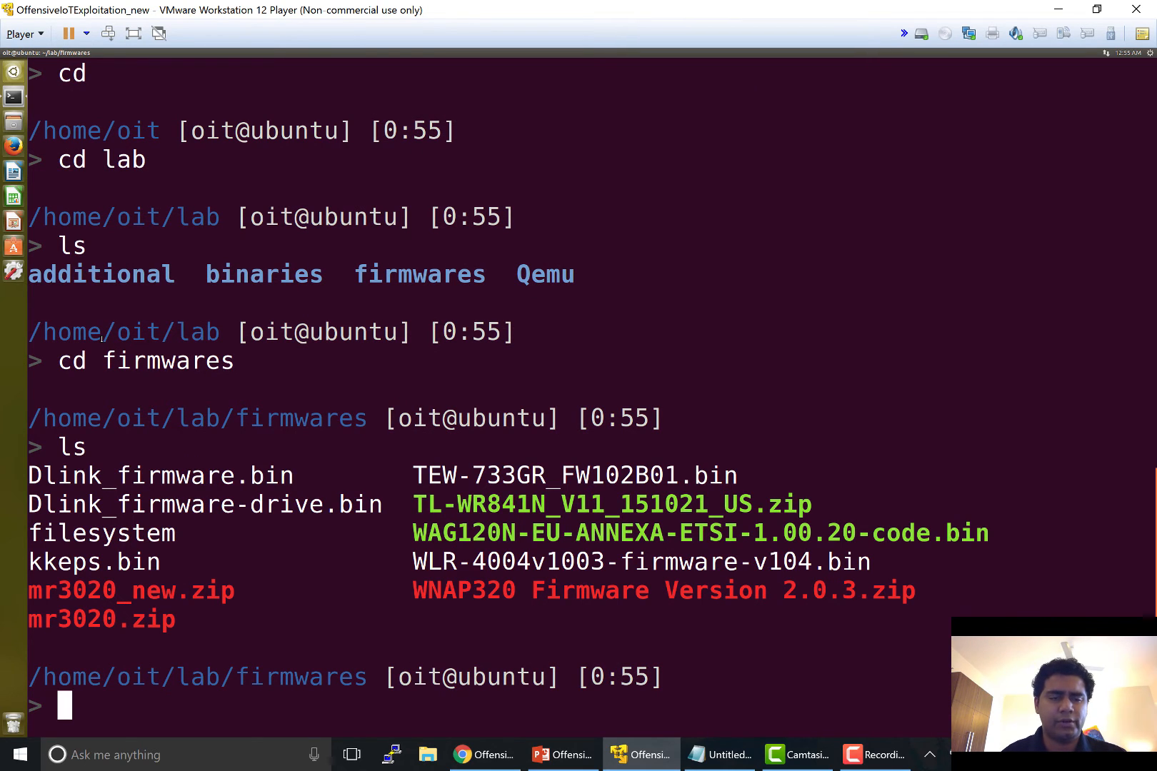
{"action": "type", "text": "cd ../ad"}
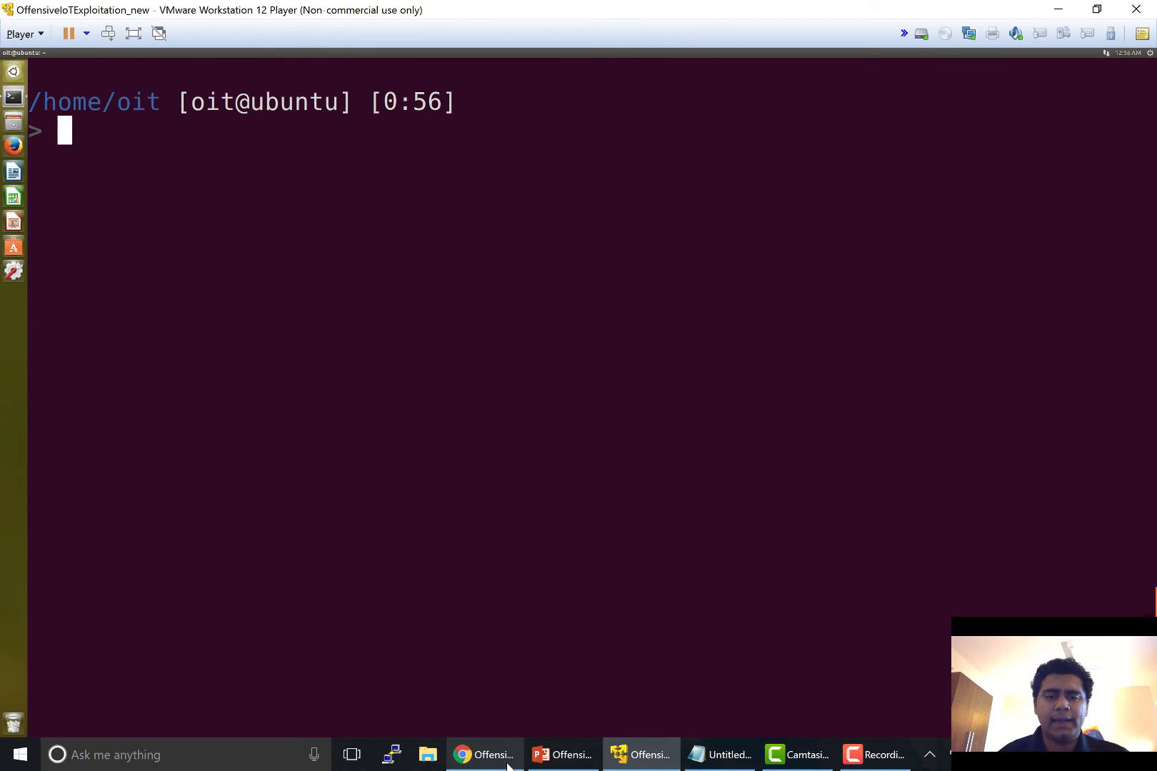
View the firmware-analysis-toolkit emulation issue and its repository file listing in Chrome
{"action": "left_click", "coordinate": [484, 754]}
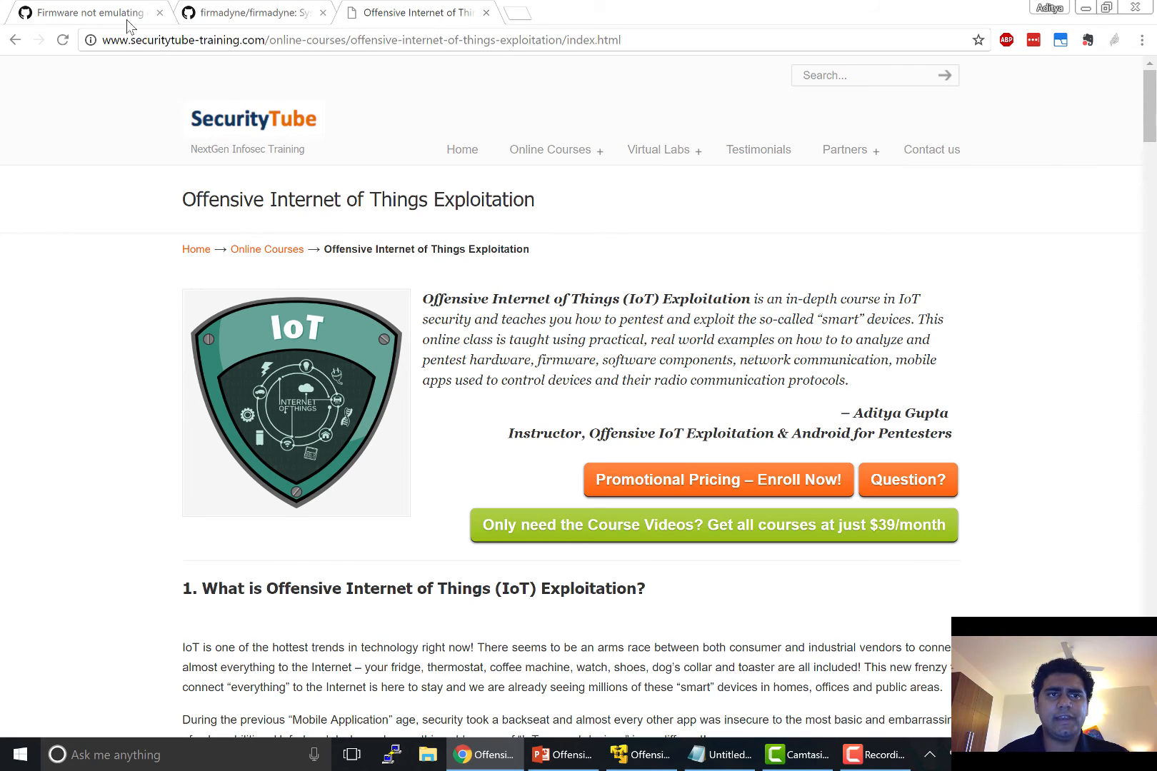
{"action": "left_click", "coordinate": [89, 13]}
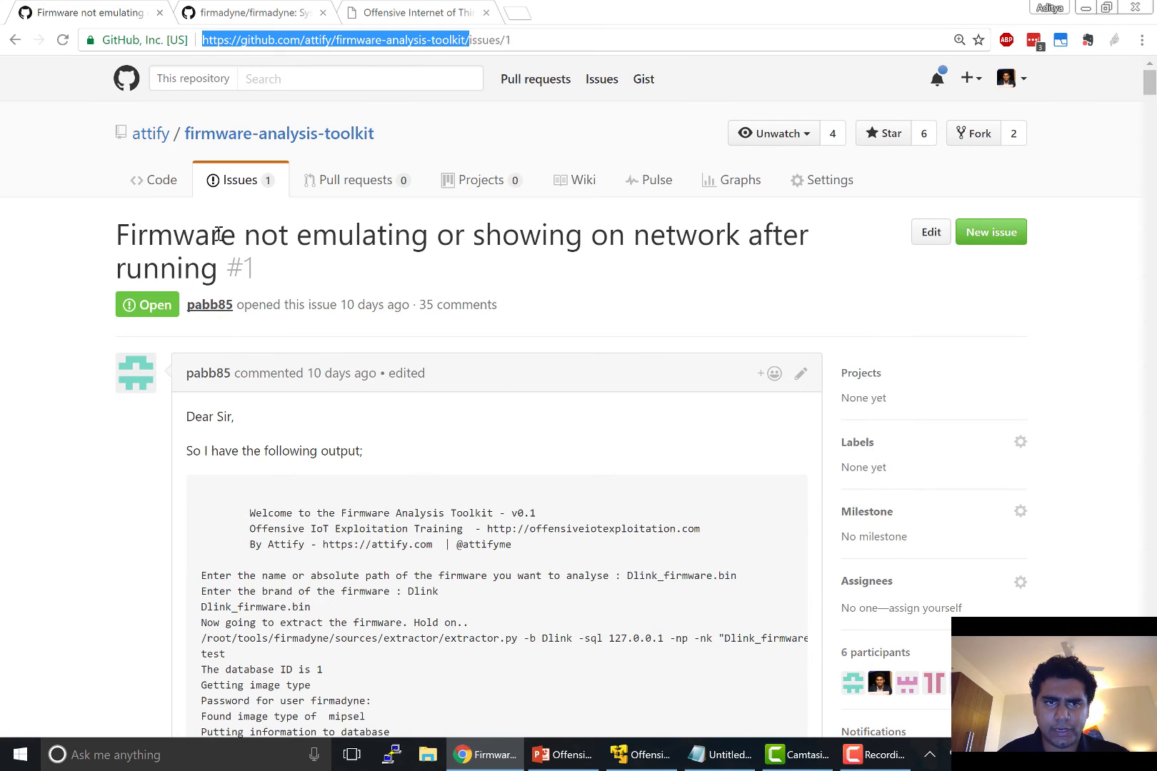
{"action": "mouse_move", "coordinate": [278, 132]}
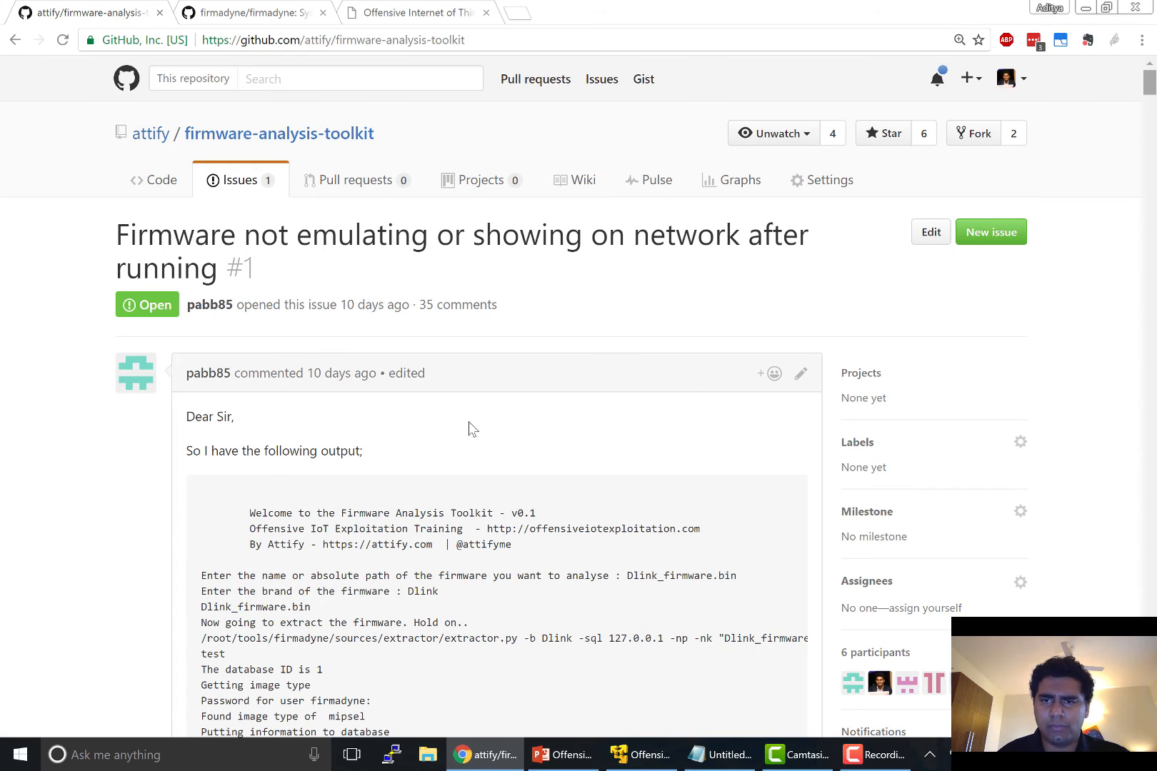
{"action": "left_click", "coordinate": [153, 180]}
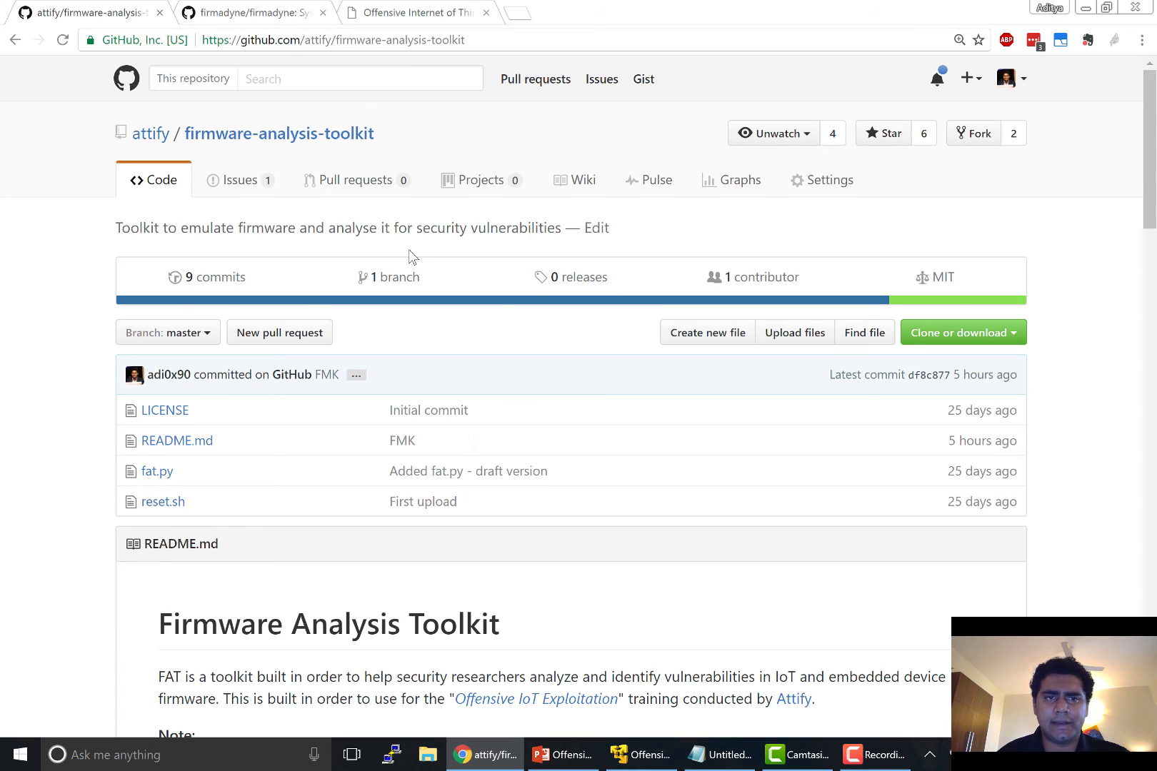
{"action": "mouse_move", "coordinate": [317, 376]}
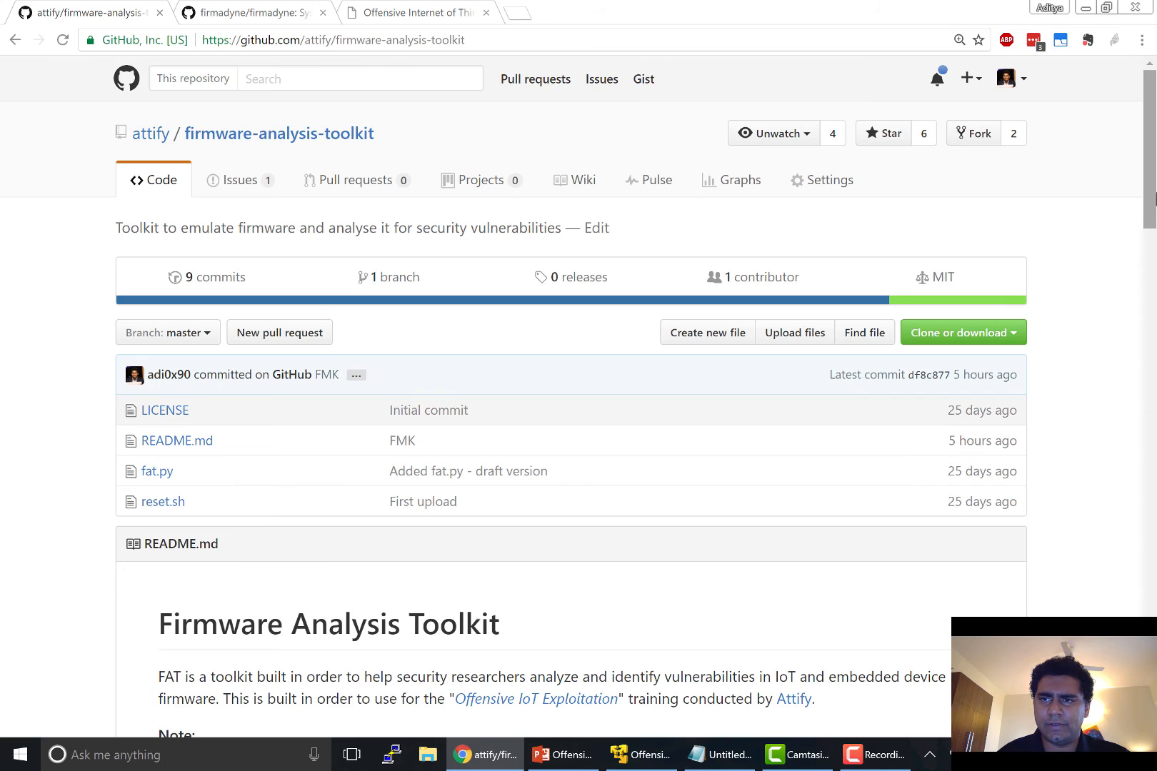
{"action": "scroll", "scroll_direction": "down", "scroll_amount": 3}
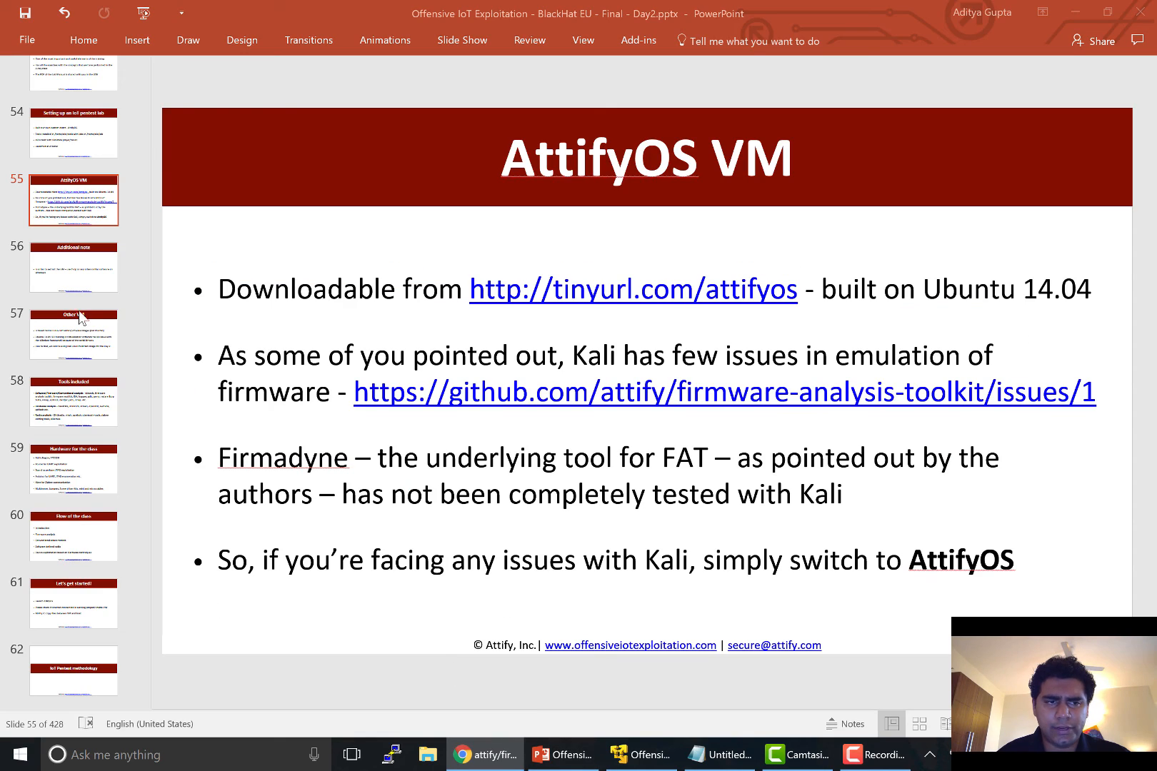
Show the Additional note slide about extracting the VM with 7-zip on Windows
{"action": "left_click", "coordinate": [75, 267]}
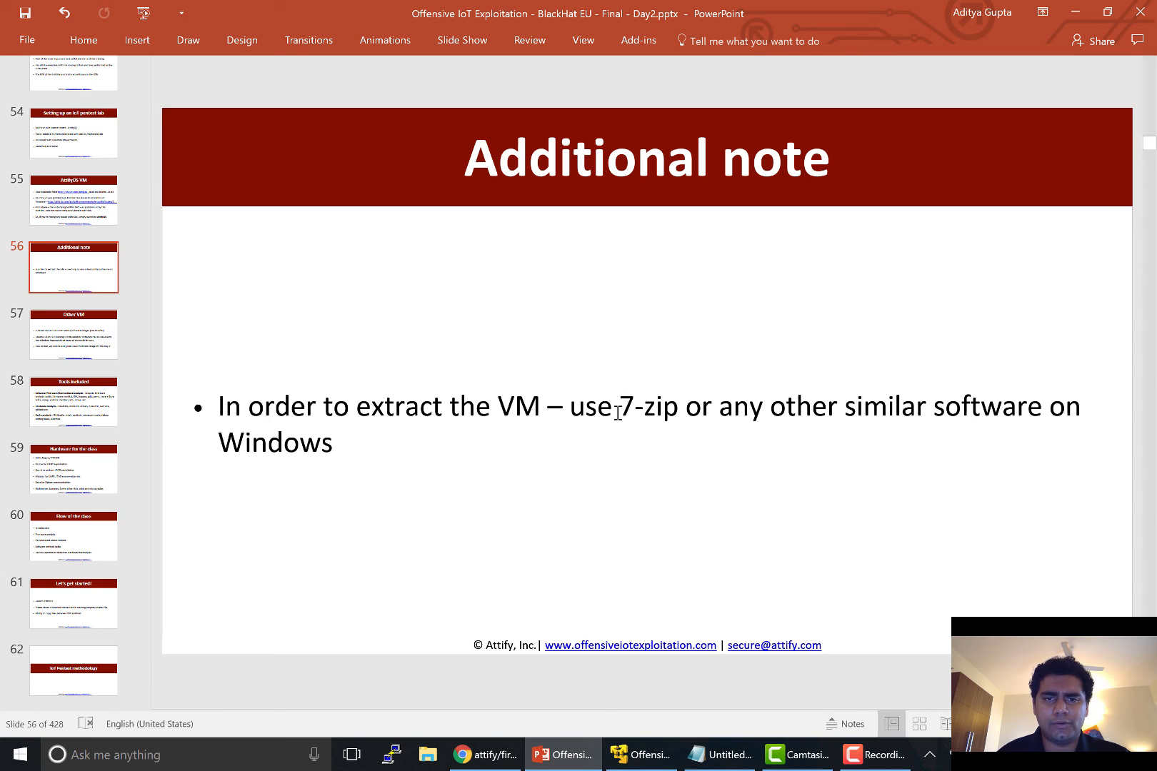
{"action": "left_click", "coordinate": [73, 201]}
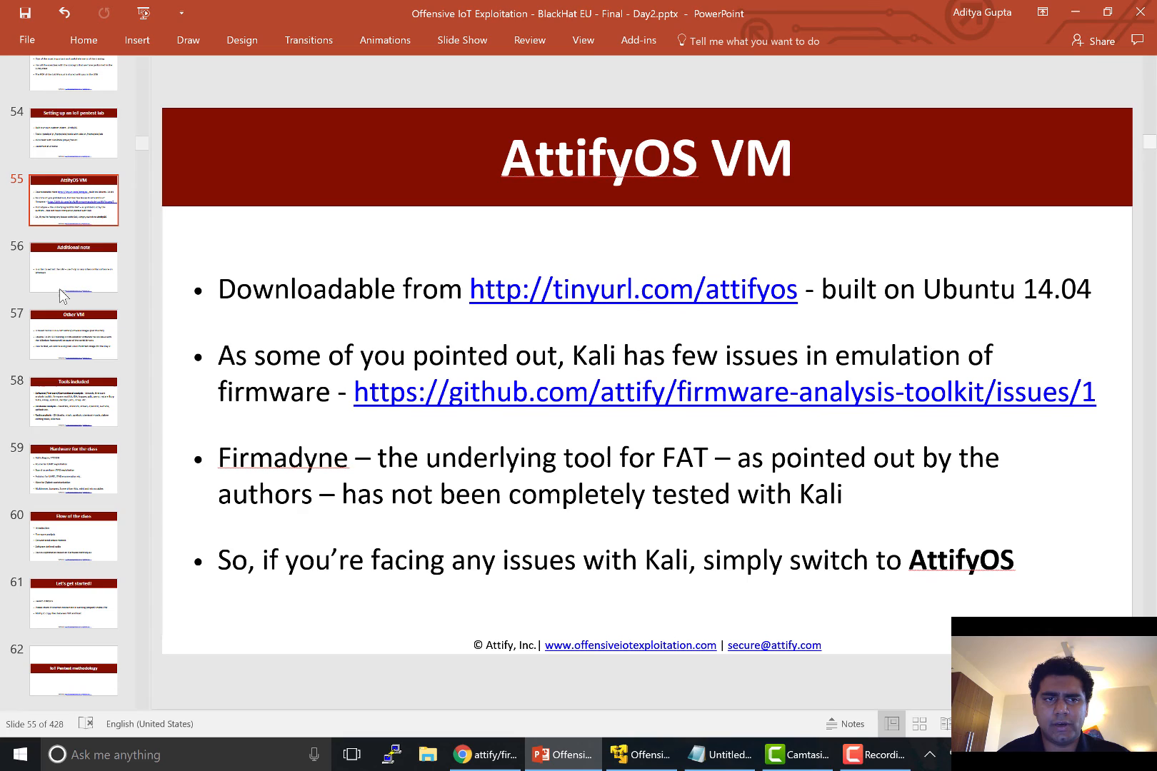
{"action": "left_click", "coordinate": [73, 267]}
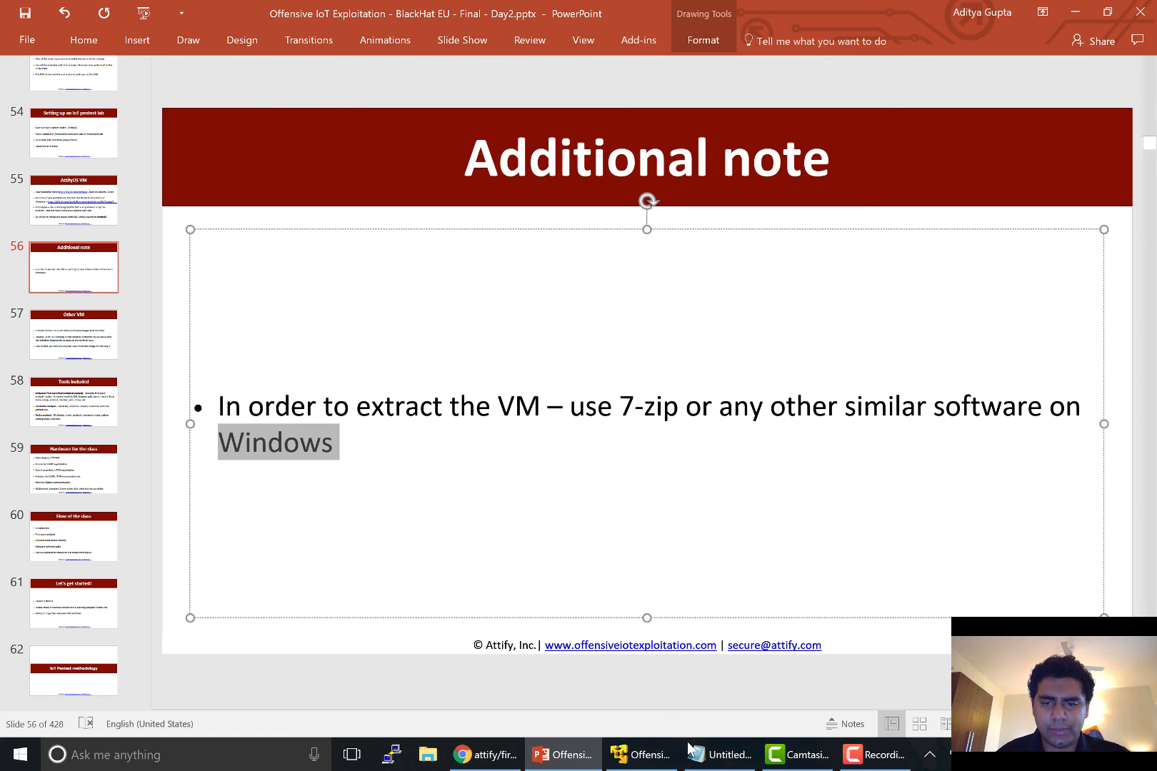
{"action": "left_click", "coordinate": [718, 754]}
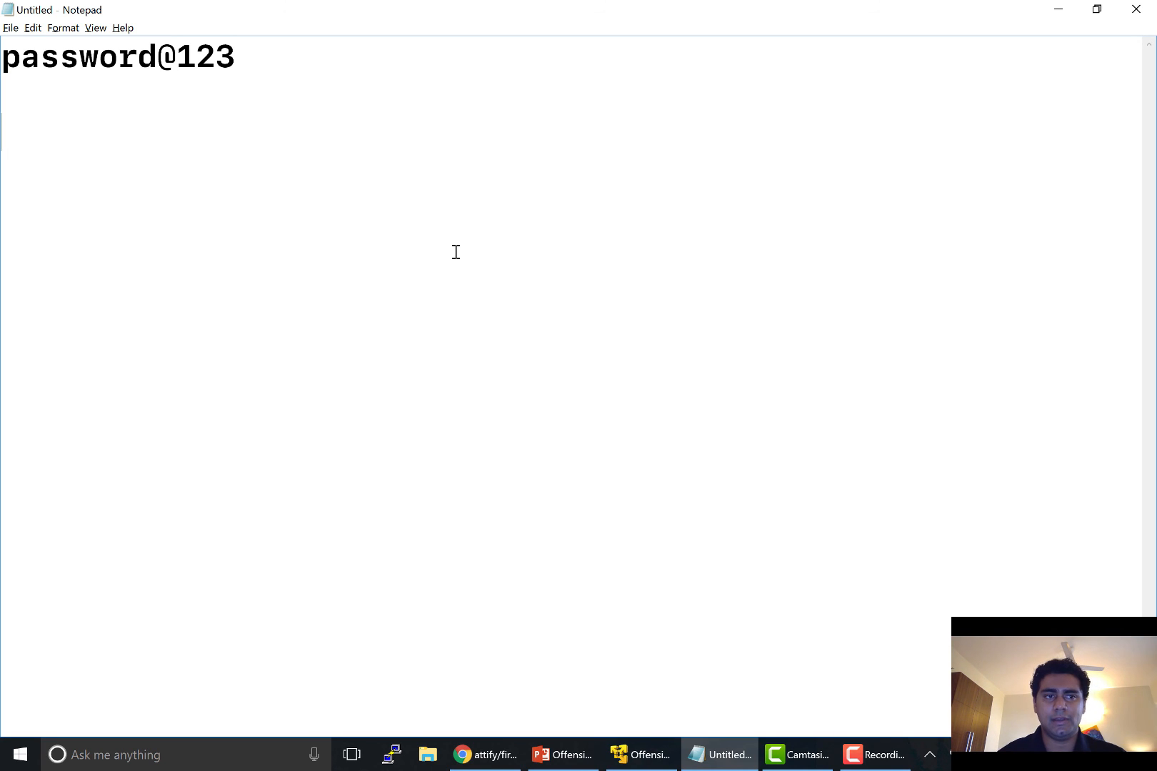
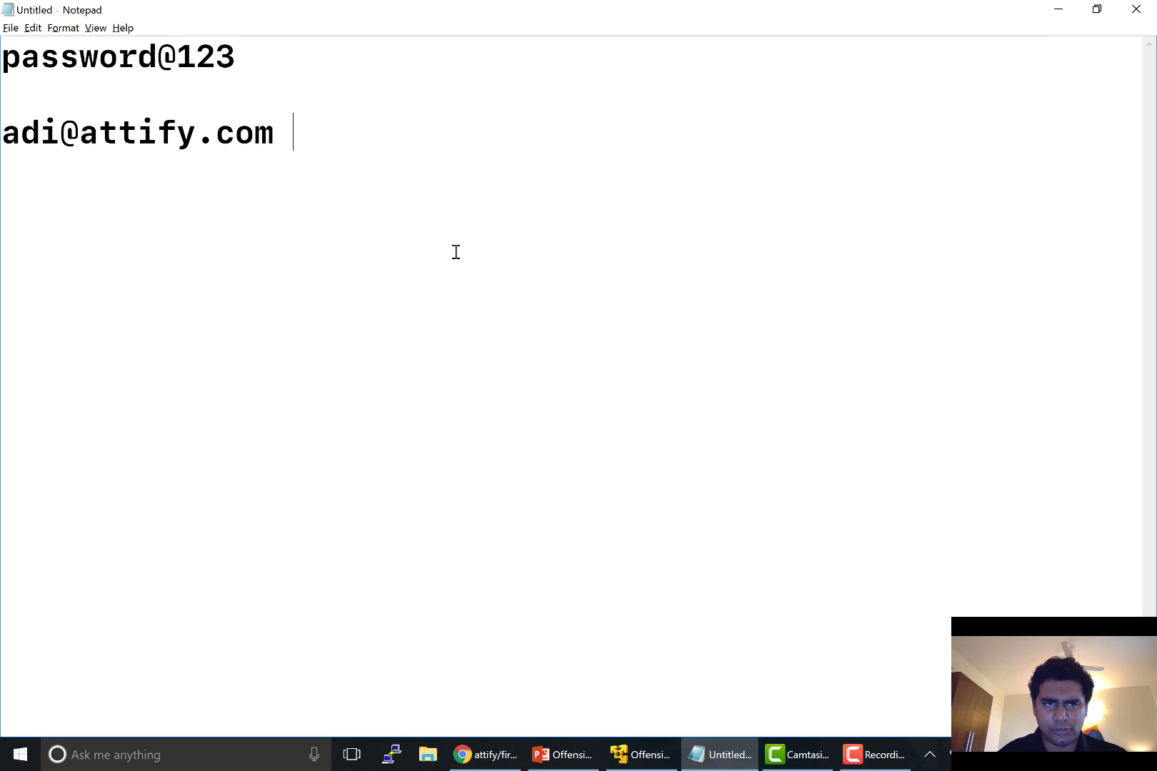
{"action": "mouse_move", "coordinate": [542, 398]}
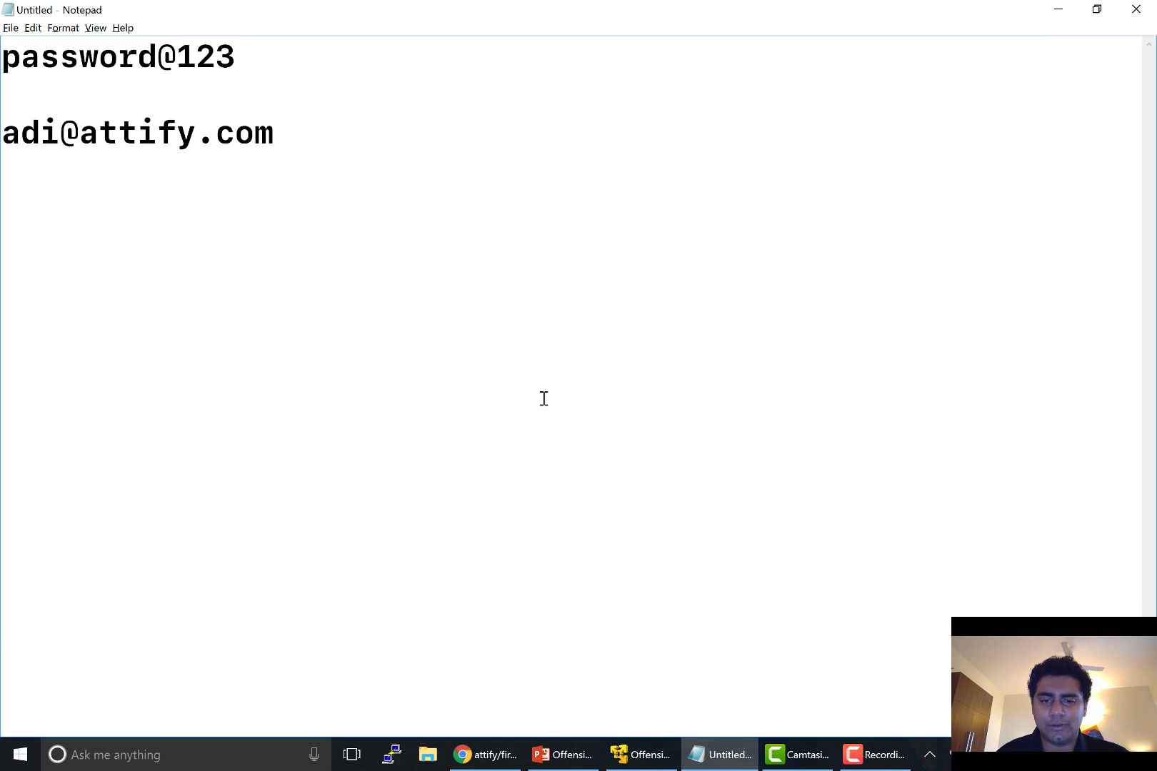